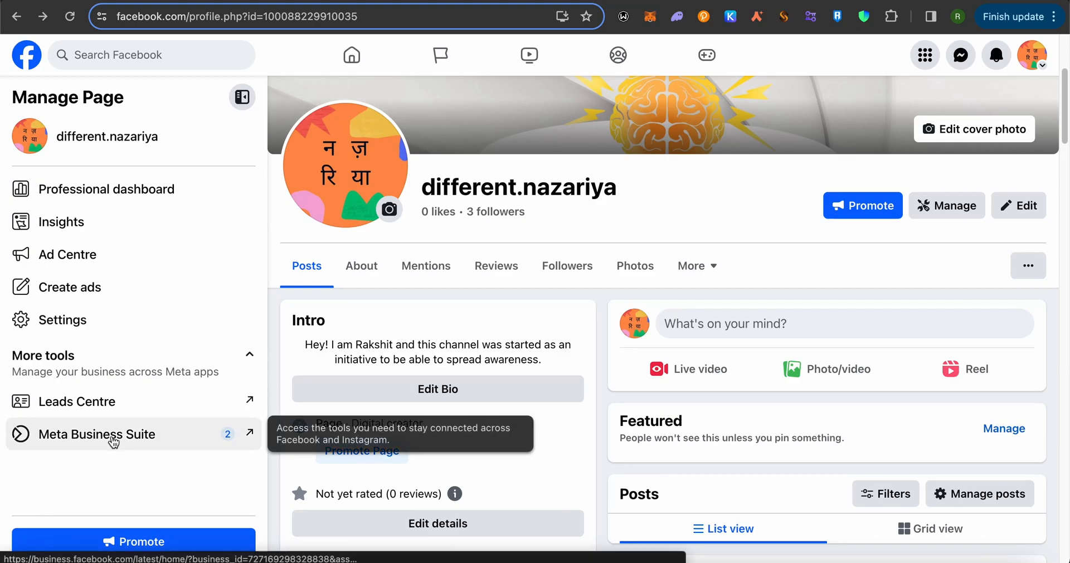
# Launch Meta Business Suite from the different.nazariya Page's More tools sidebar
pyautogui.click(97, 434)
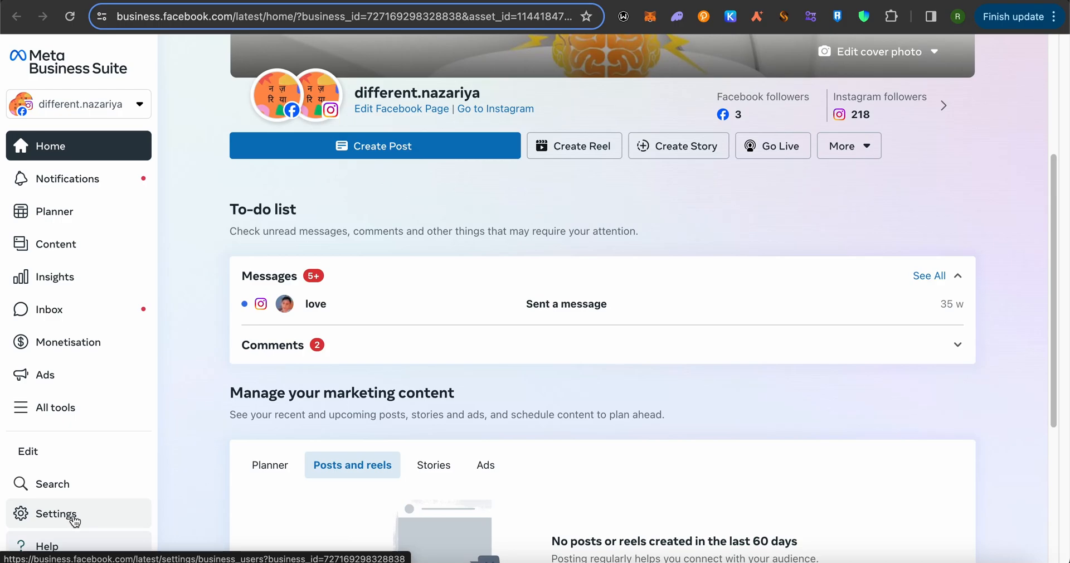
pyautogui.moveTo(68, 521)
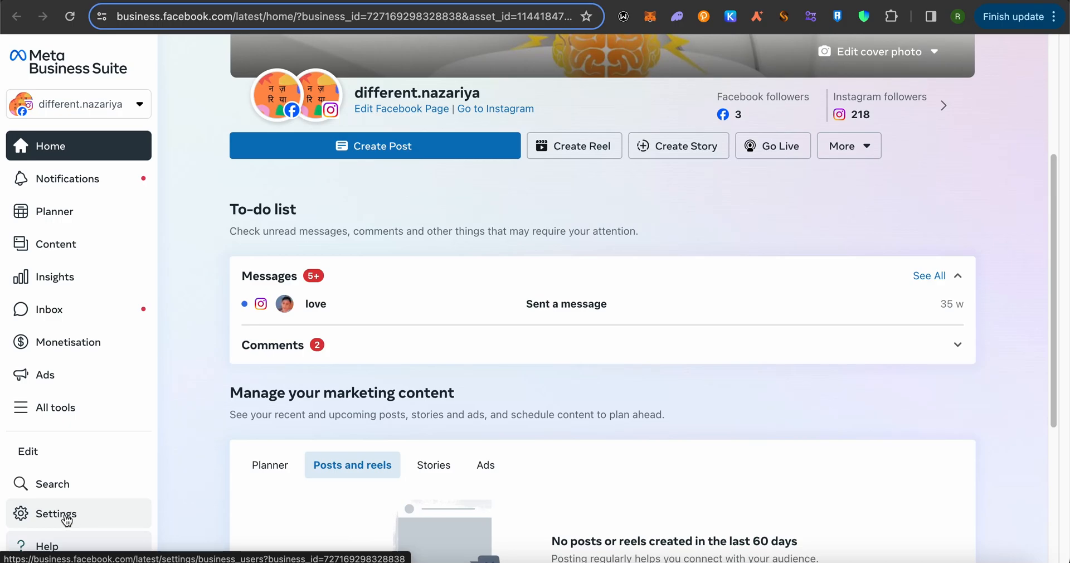
# Open Settings, view Instagram accounts showing different.nazariya needs login, and start adding an account
pyautogui.click(56, 513)
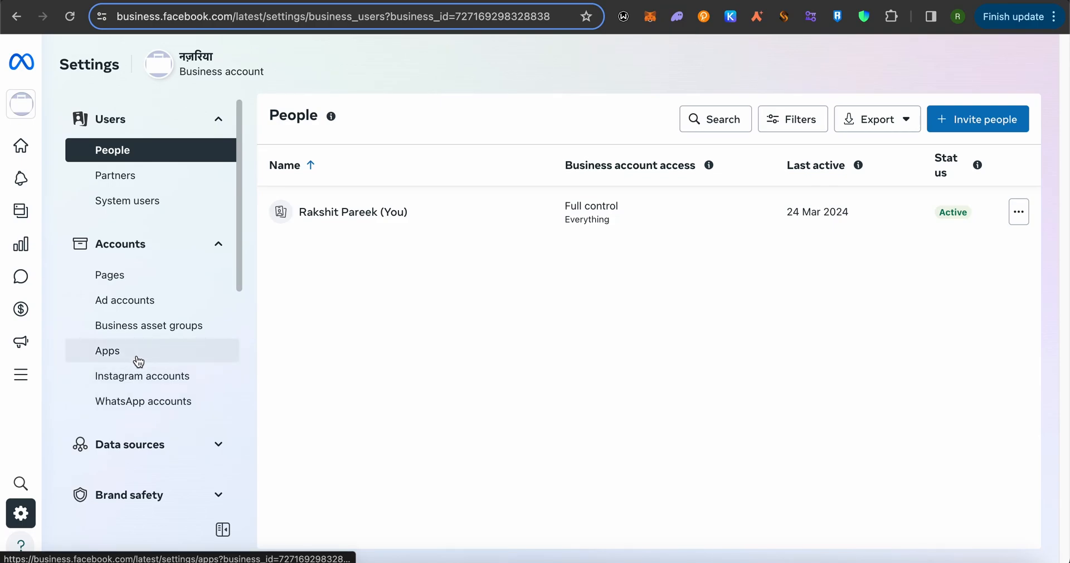
pyautogui.moveTo(134, 376)
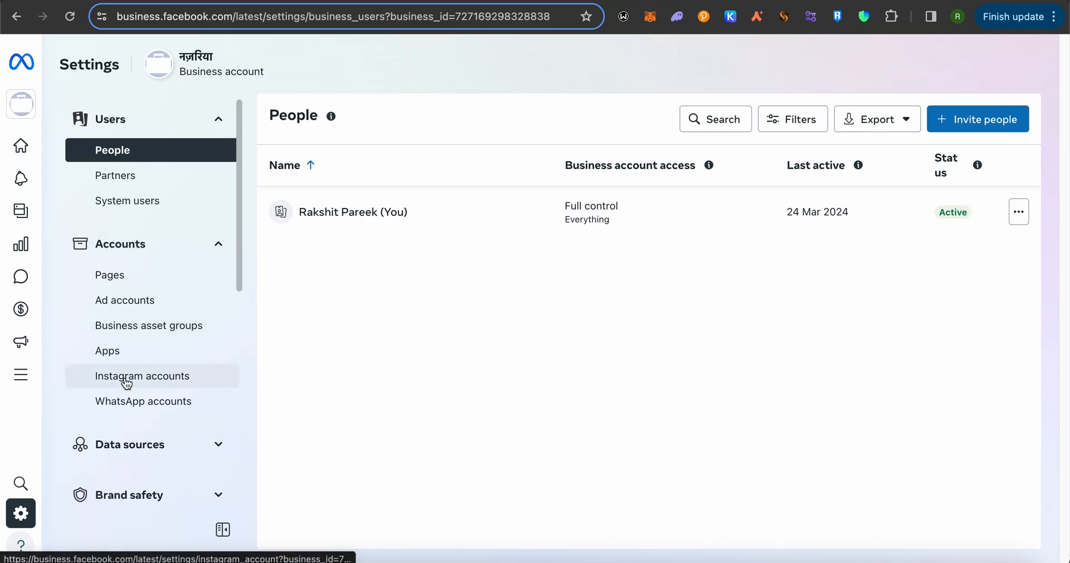
pyautogui.click(143, 377)
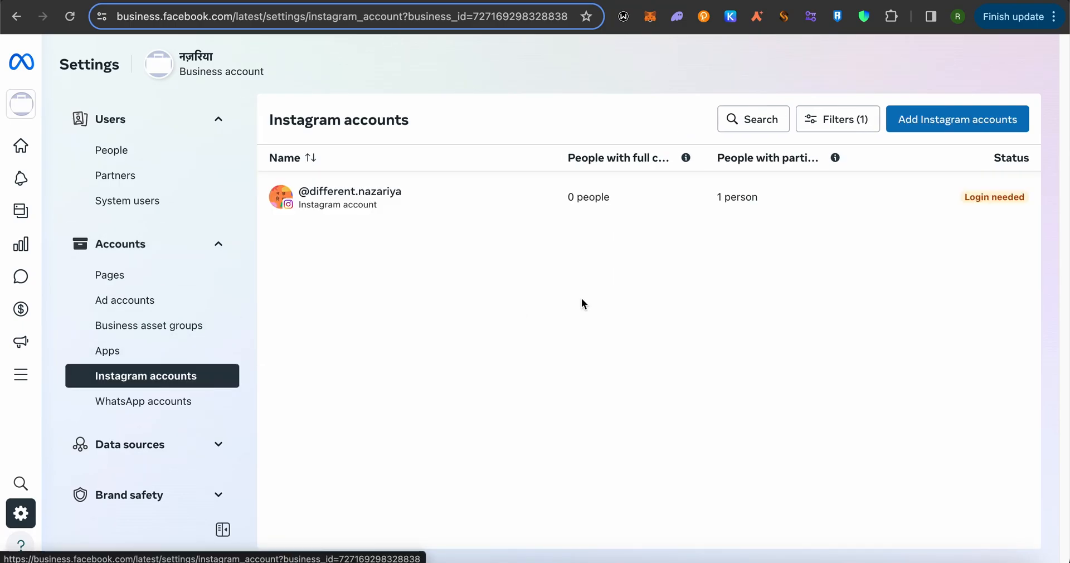
pyautogui.moveTo(1055, 198)
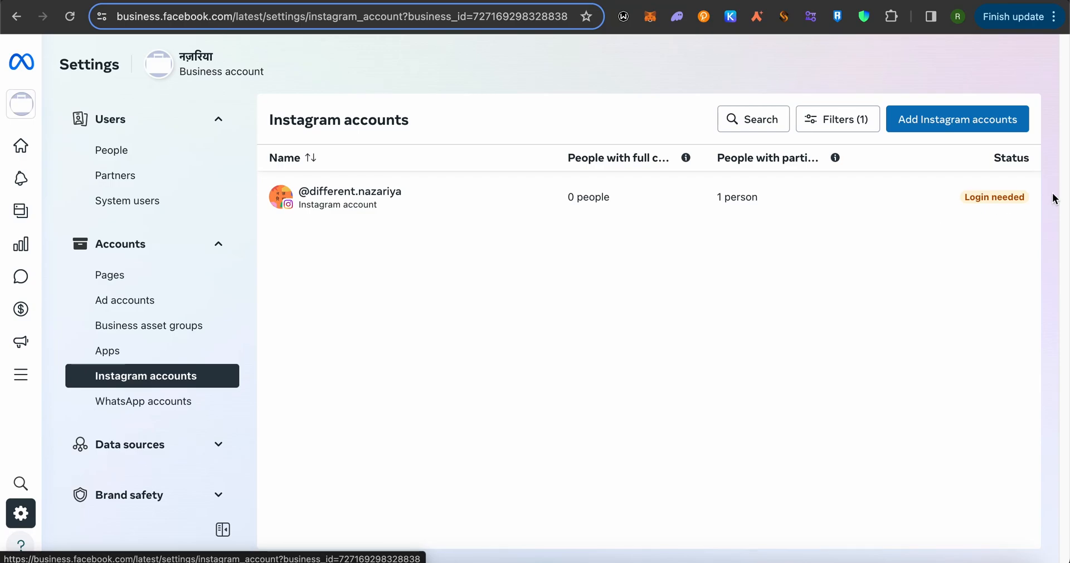
pyautogui.moveTo(957, 129)
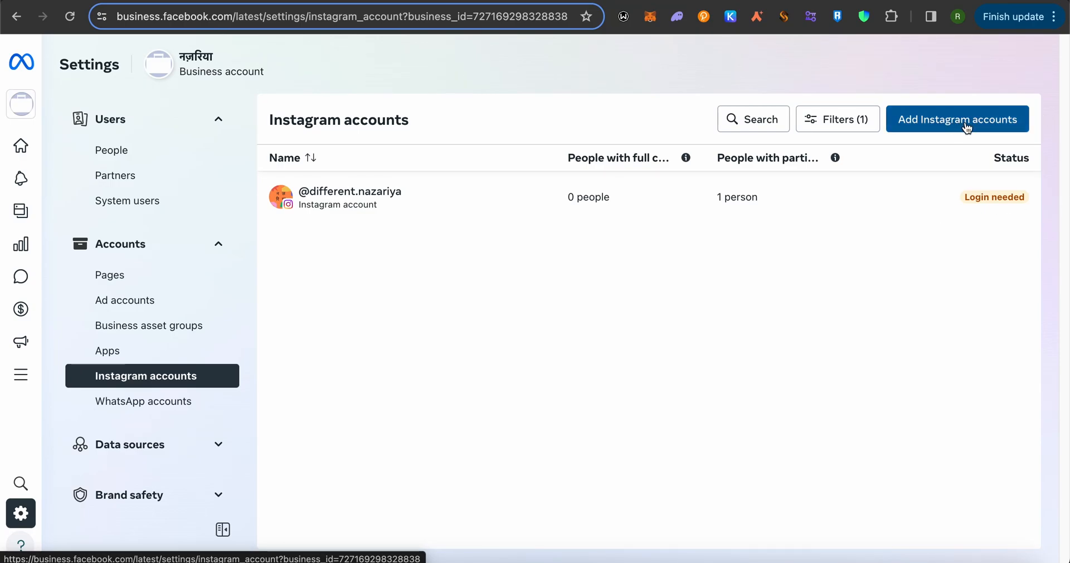
pyautogui.click(957, 118)
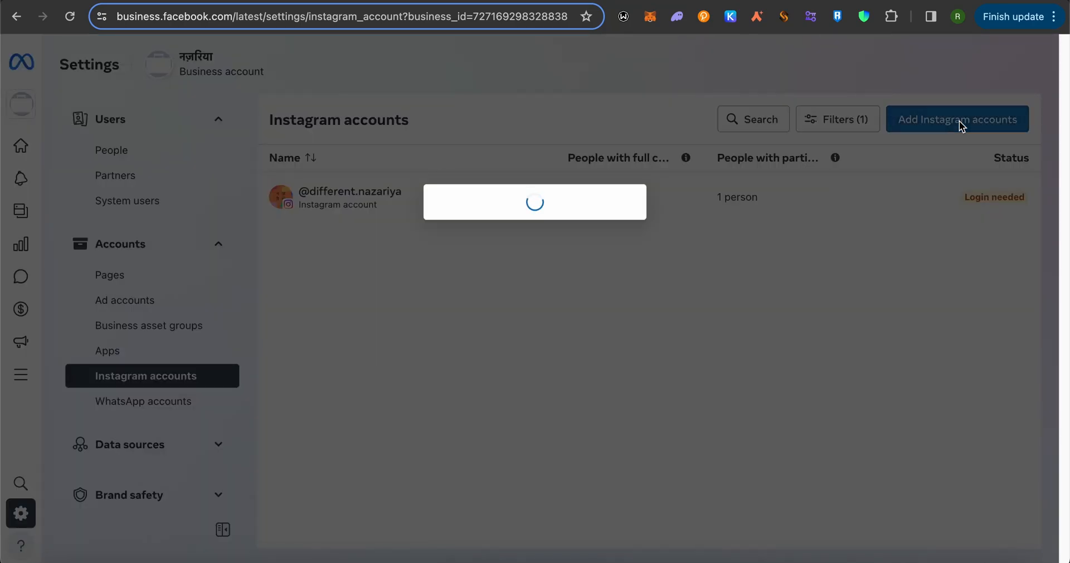
# Load the Claim an Instagram account dialog and scroll through its terms, leaving them unchecked
pyautogui.click(957, 119)
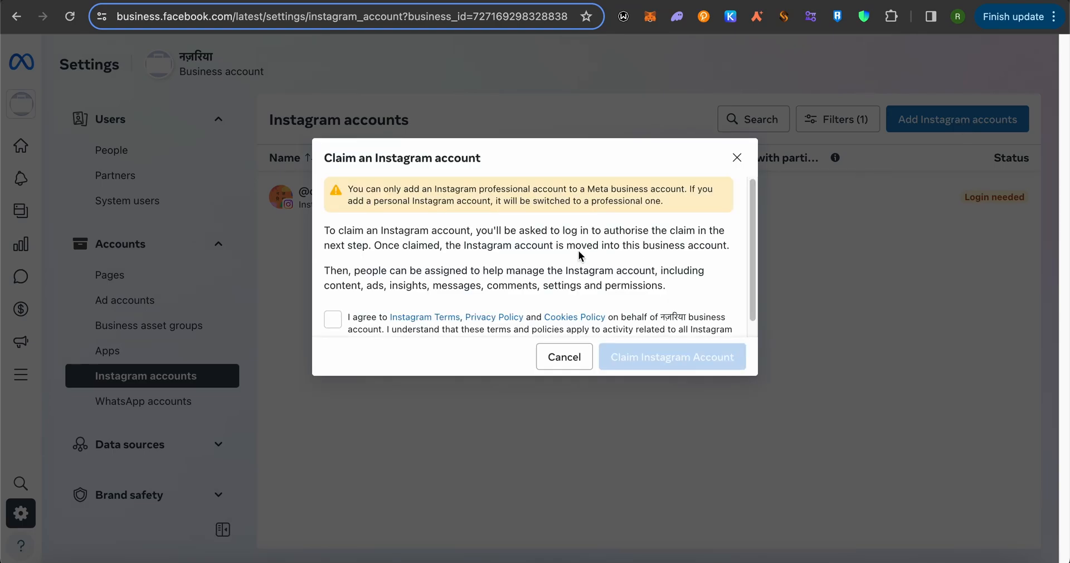
pyautogui.scroll(-3)
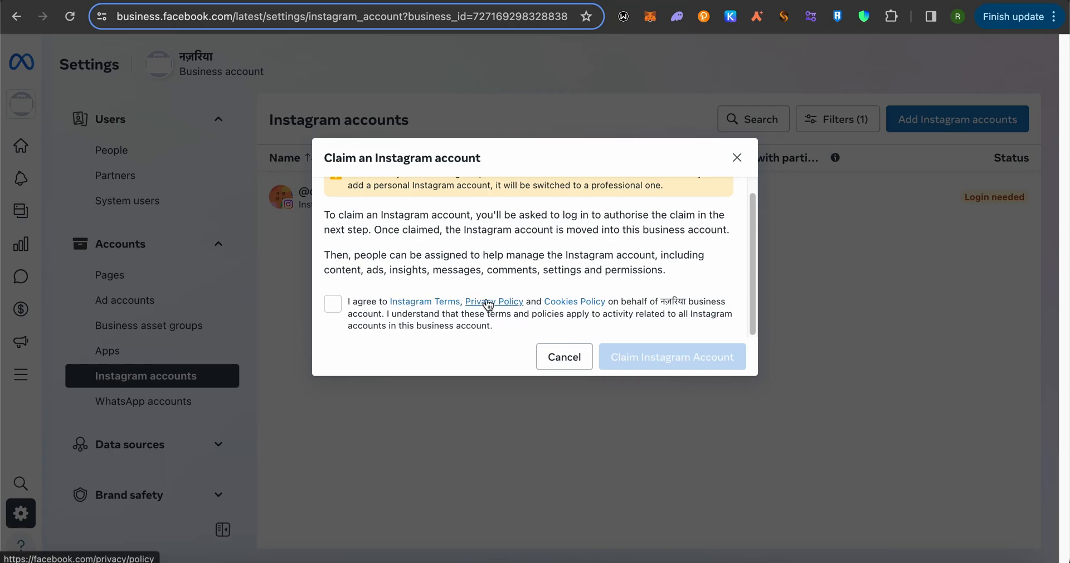
pyautogui.moveTo(766, 305)
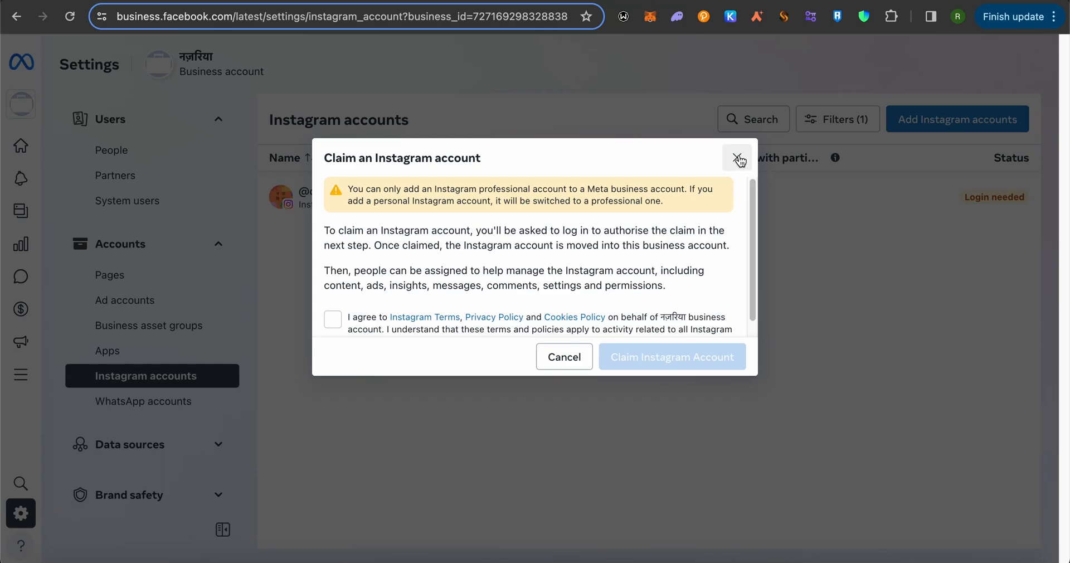
pyautogui.moveTo(739, 159)
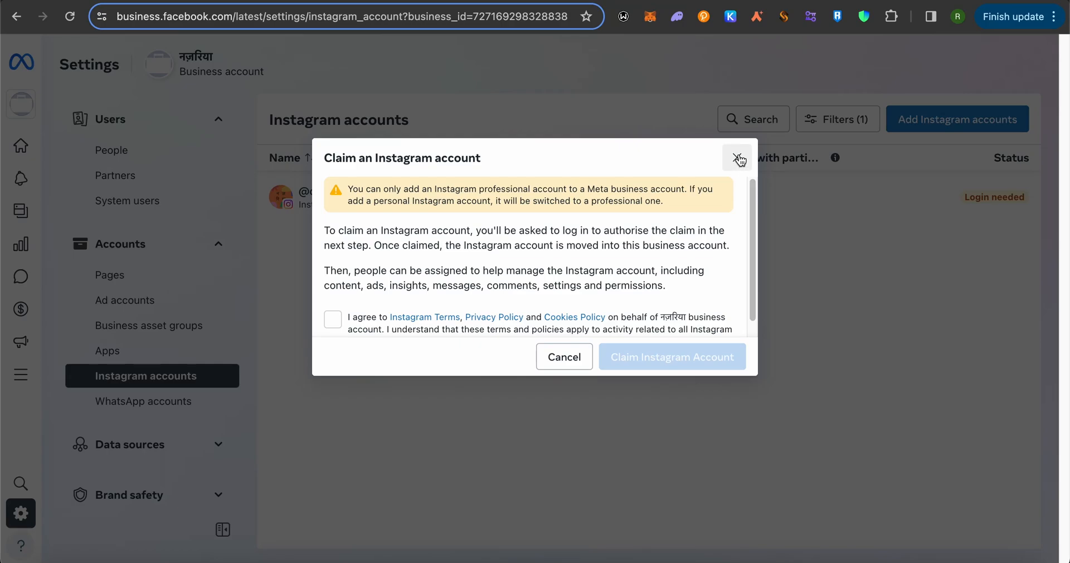